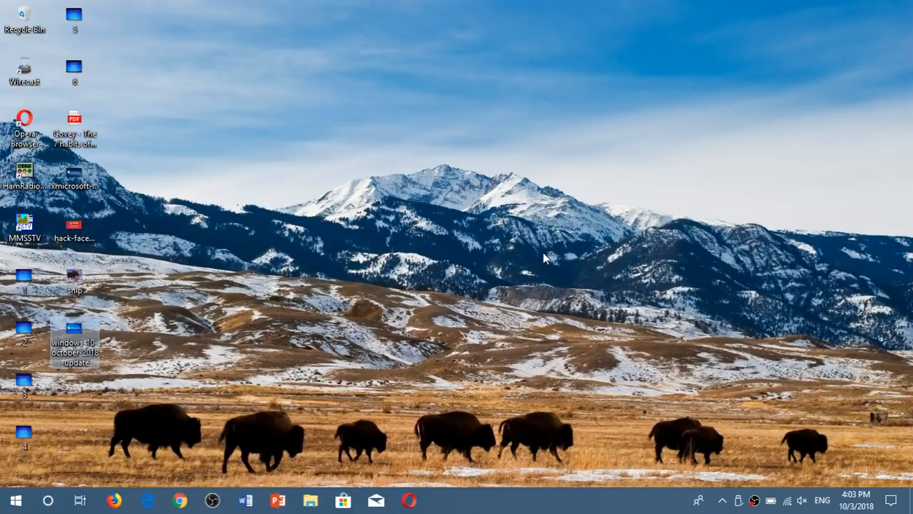
{"action": "mouse_move", "coordinate": [895, 503]}
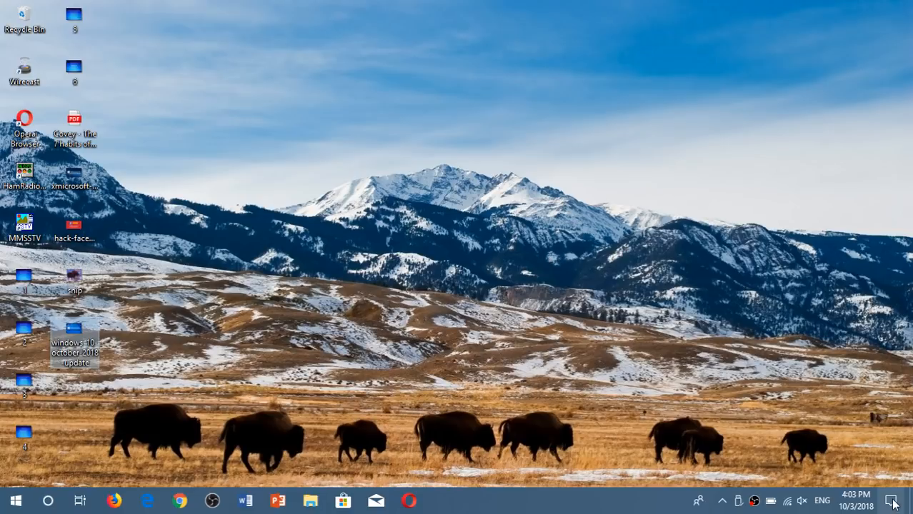
Reach the Windows Settings home page through the Action Center's All settings tile.
{"action": "left_click", "coordinate": [891, 500]}
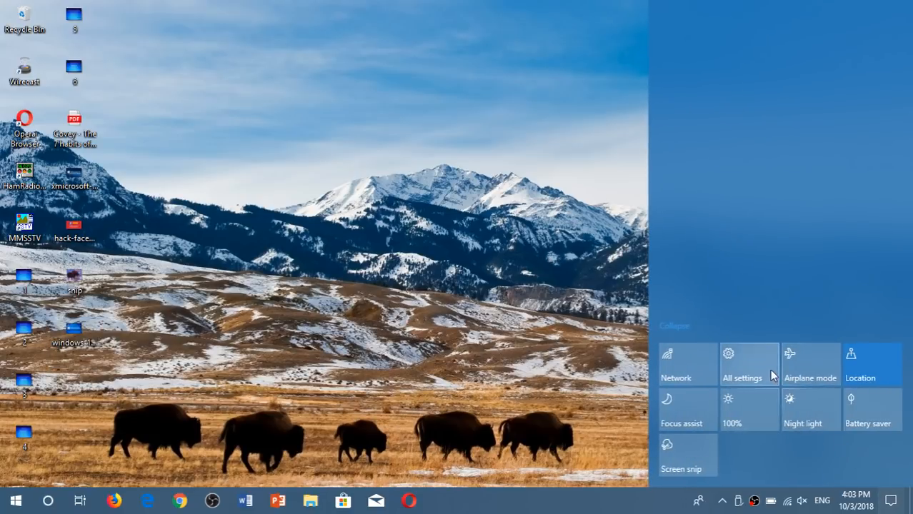
{"action": "left_click", "coordinate": [741, 364]}
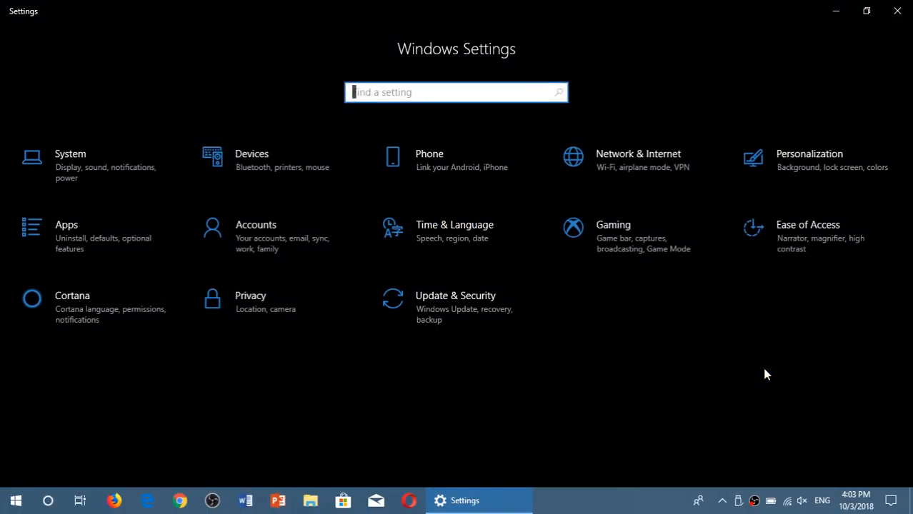
{"action": "mouse_move", "coordinate": [789, 243]}
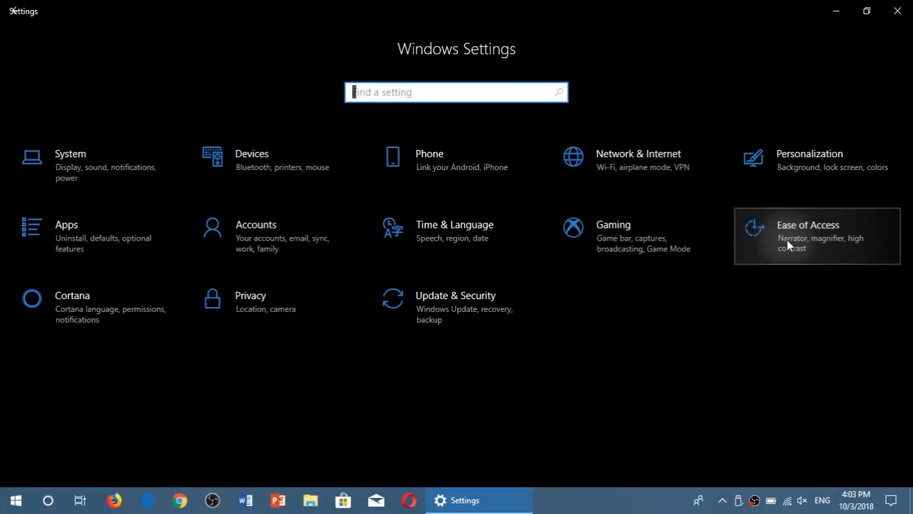
On Ease of Access Display, drag Make text bigger through 185% and 138%, settling at about 126%.
{"action": "left_click", "coordinate": [817, 236]}
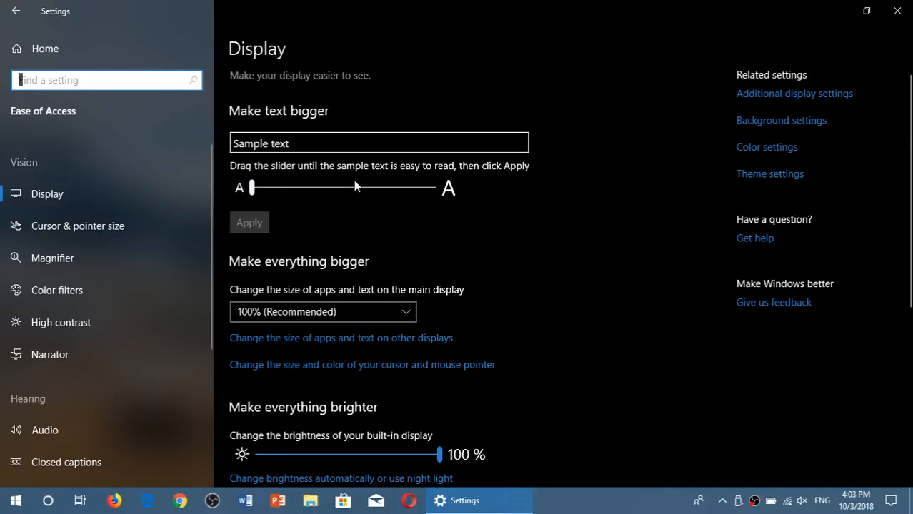
{"action": "left_click_drag", "start_coordinate": [270, 187], "coordinate": [289, 192]}
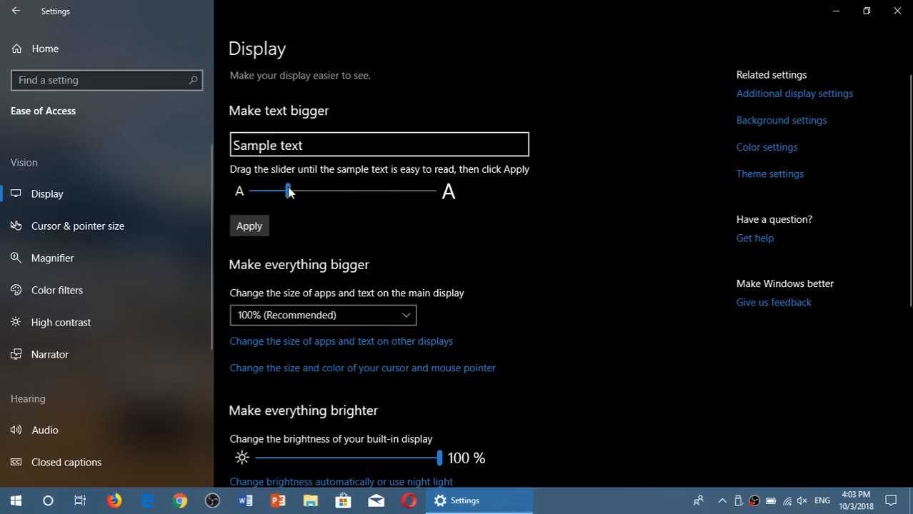
{"action": "left_click_drag", "start_coordinate": [288, 191], "coordinate": [300, 192]}
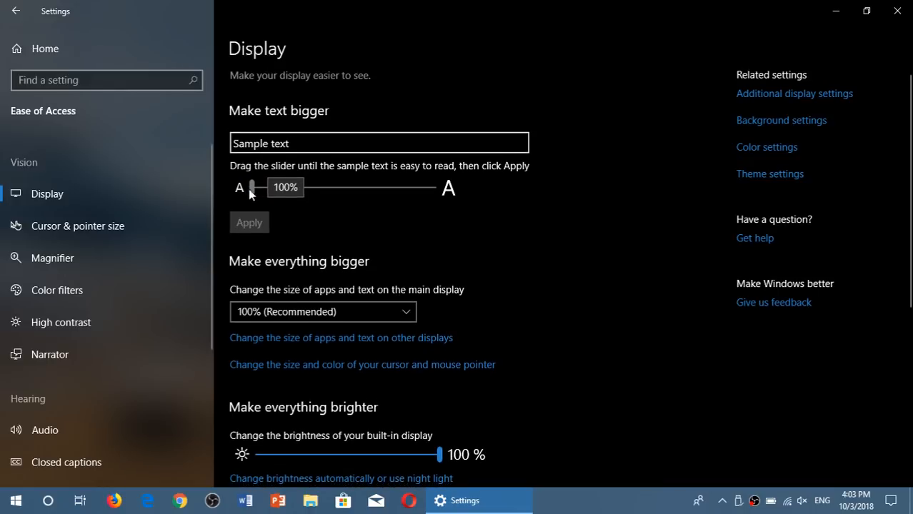
{"action": "left_click_drag", "start_coordinate": [251, 189], "coordinate": [377, 200]}
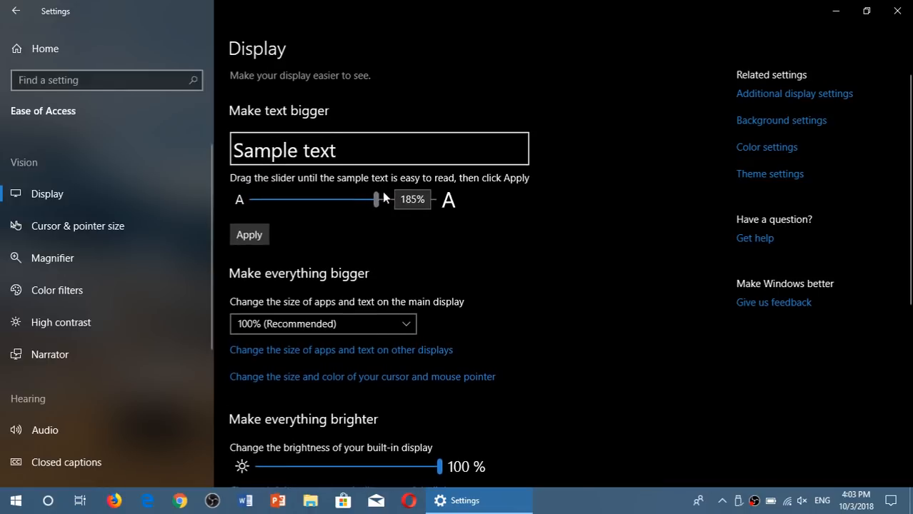
{"action": "left_click_drag", "start_coordinate": [376, 199], "coordinate": [305, 192]}
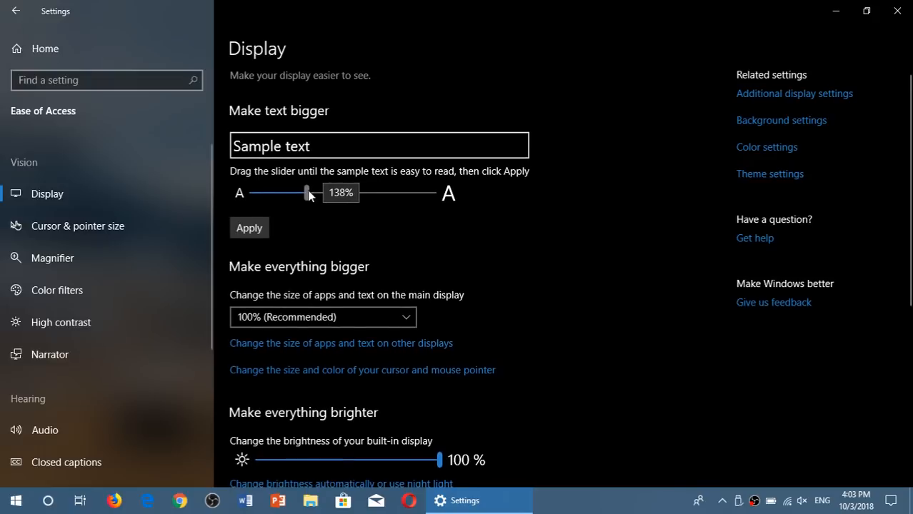
{"action": "left_click_drag", "start_coordinate": [306, 192], "coordinate": [289, 191]}
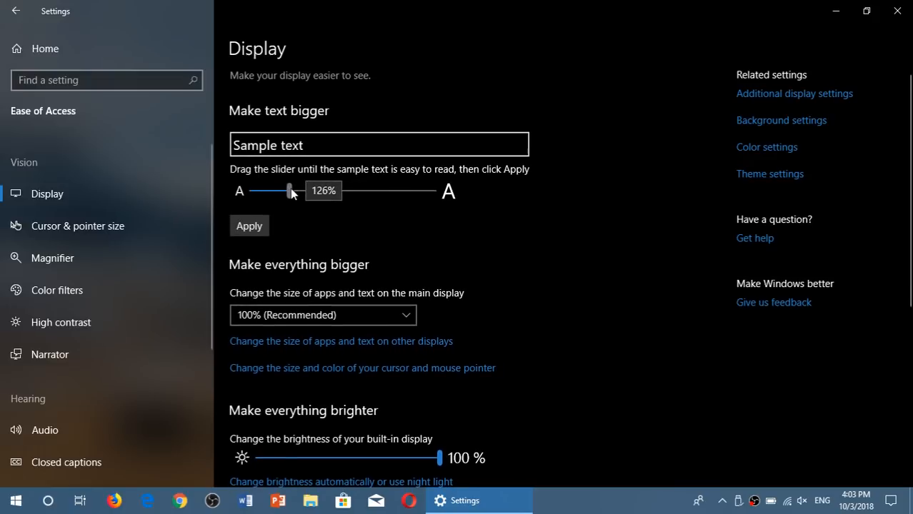
{"action": "left_click_drag", "start_coordinate": [290, 192], "coordinate": [286, 191]}
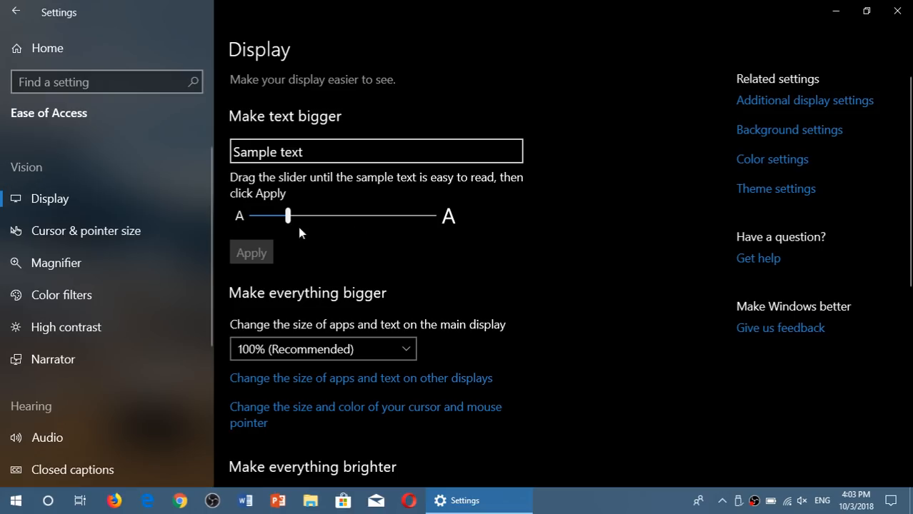
{"action": "mouse_move", "coordinate": [501, 228]}
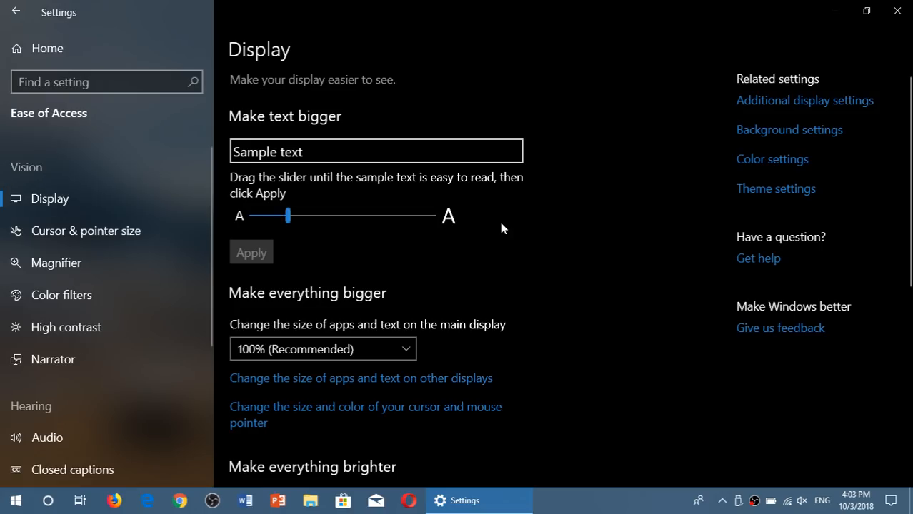
{"action": "mouse_move", "coordinate": [598, 268]}
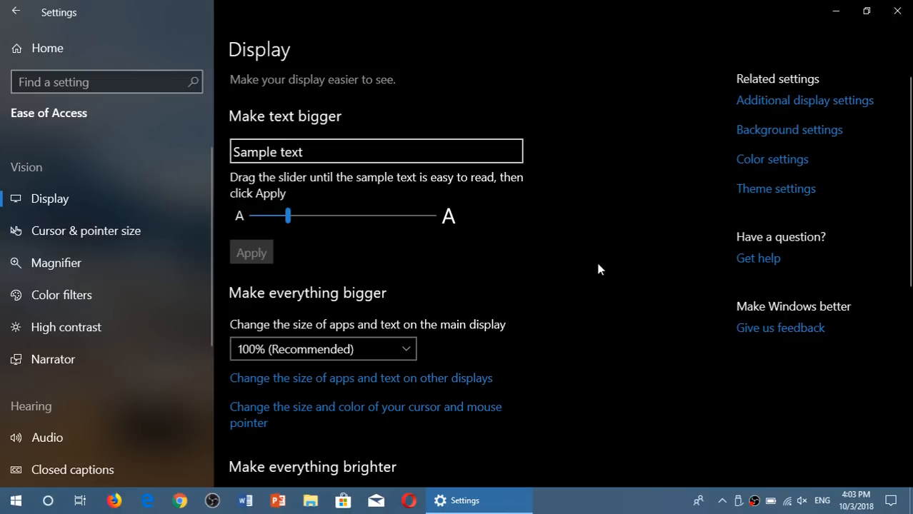
{"action": "mouse_move", "coordinate": [897, 11]}
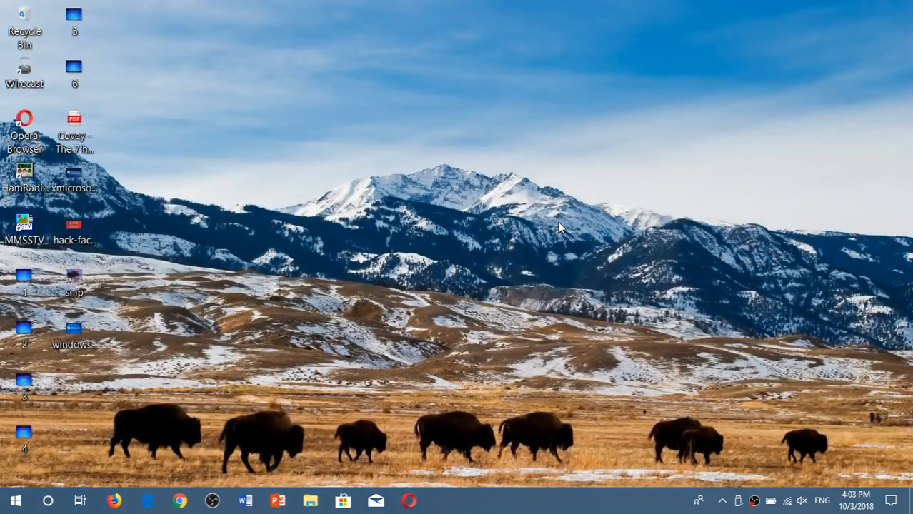
{"action": "mouse_move", "coordinate": [360, 254]}
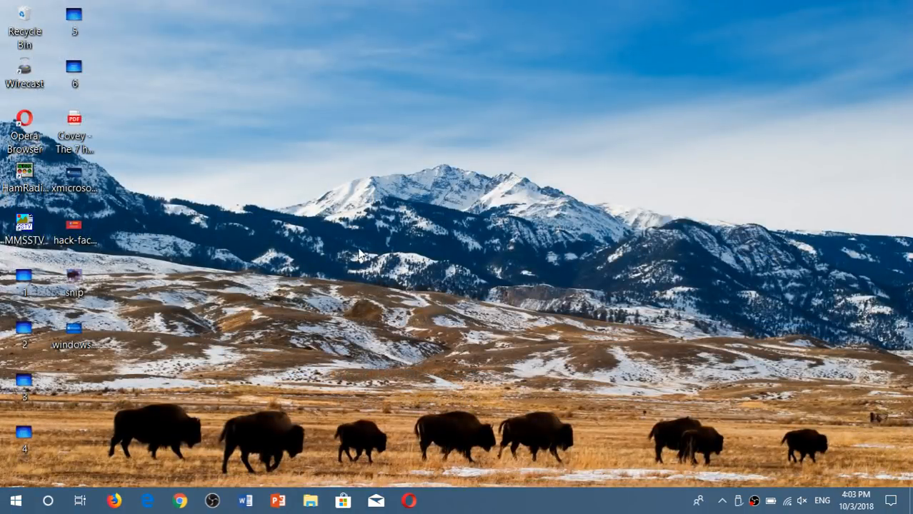
{"action": "left_click", "coordinate": [15, 500]}
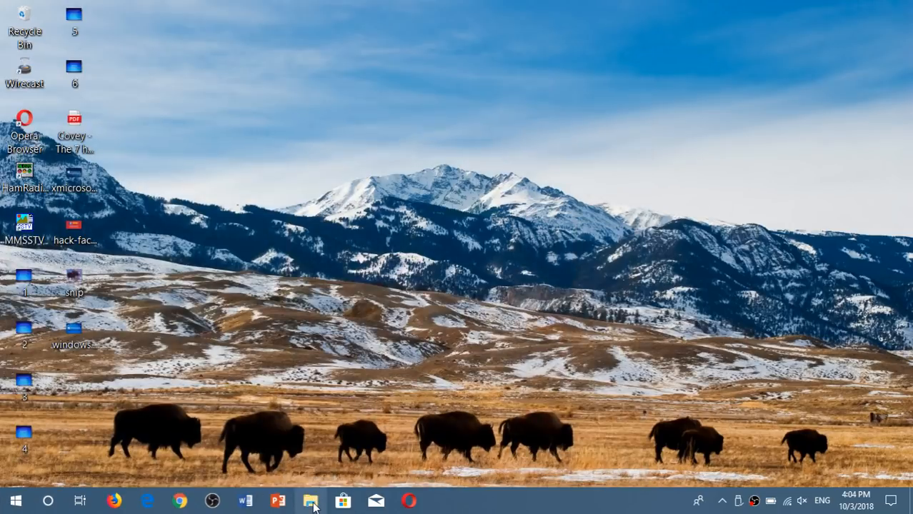
{"action": "left_click", "coordinate": [310, 500]}
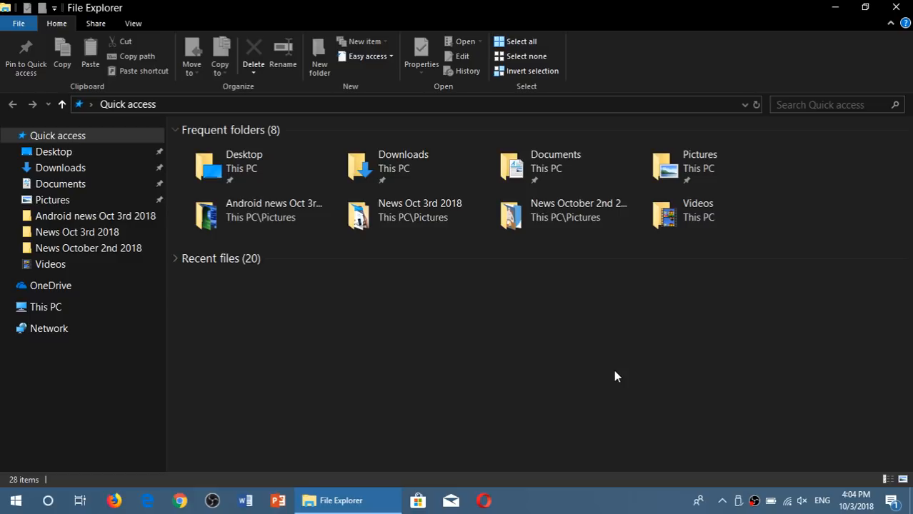
{"action": "mouse_move", "coordinate": [540, 237]}
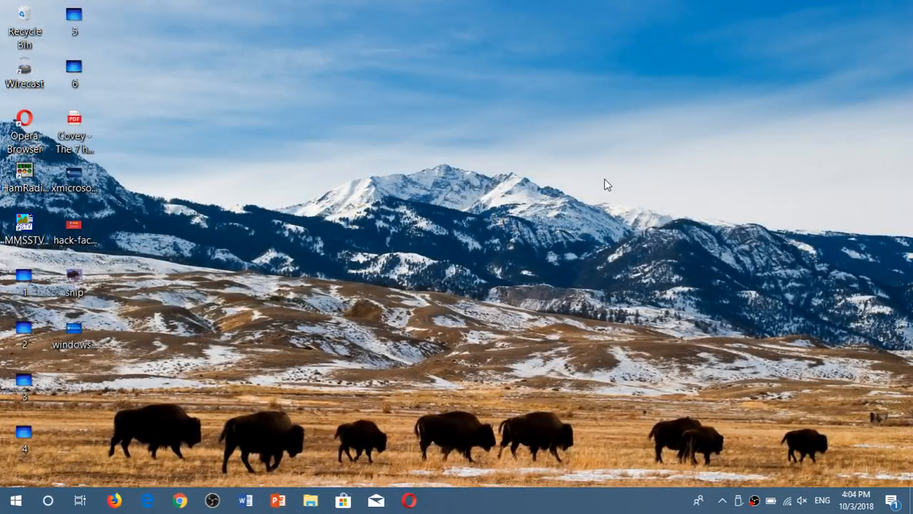
{"action": "left_click", "coordinate": [14, 500]}
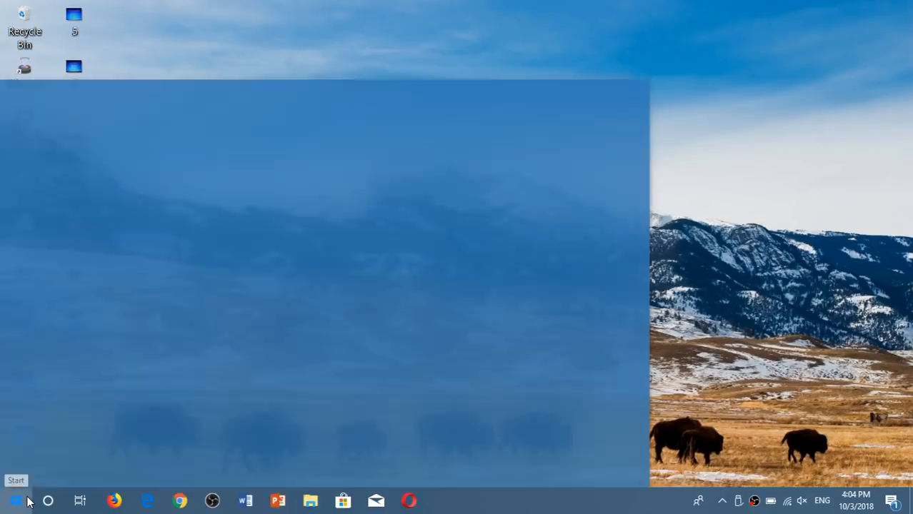
{"action": "left_click", "coordinate": [16, 500]}
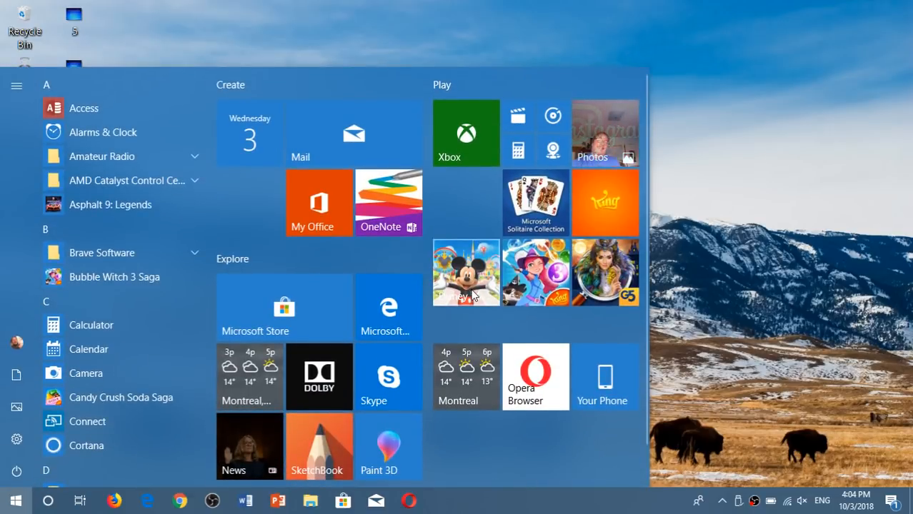
{"action": "left_click", "coordinate": [16, 500]}
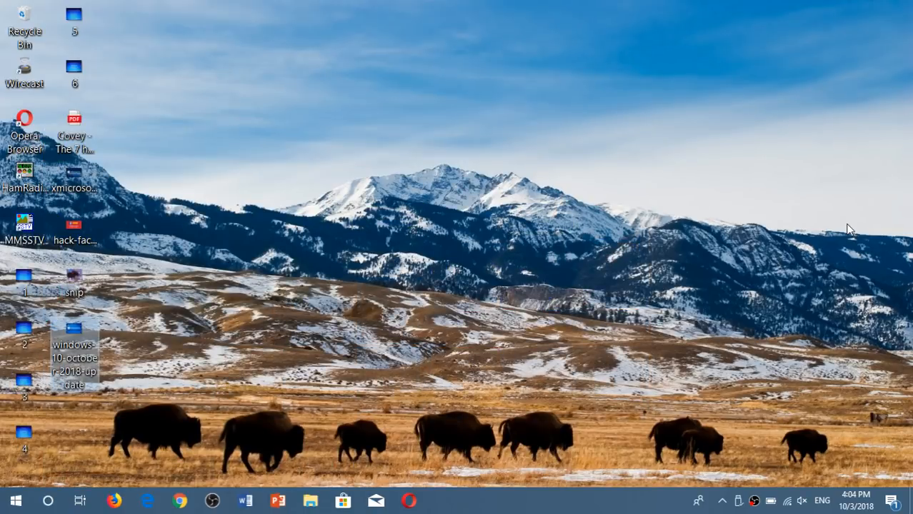
{"action": "mouse_move", "coordinate": [899, 501]}
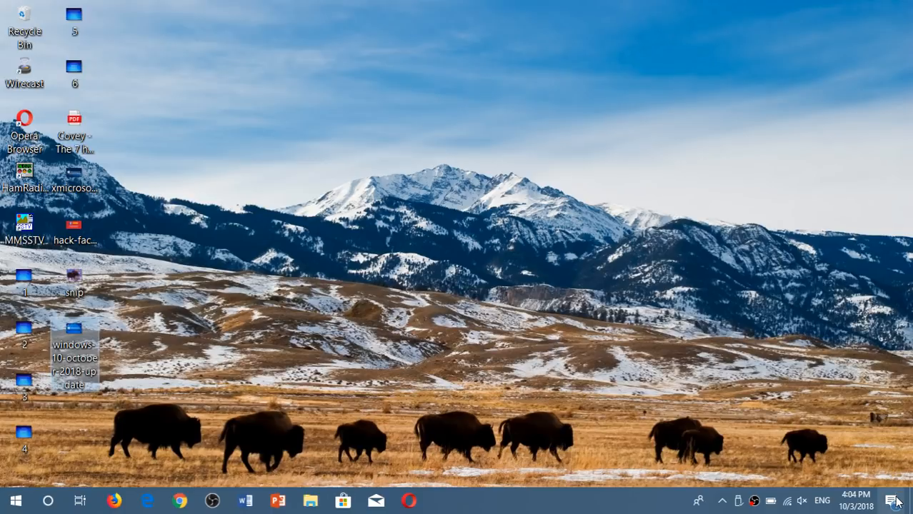
Reopen Windows Settings from the Action Center and go to Ease of Access Display.
{"action": "left_click", "coordinate": [892, 500]}
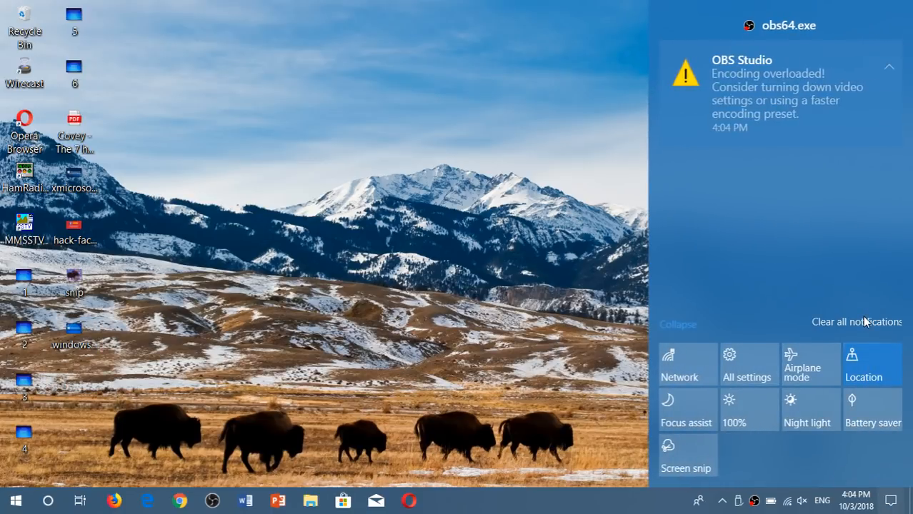
{"action": "left_click", "coordinate": [746, 364]}
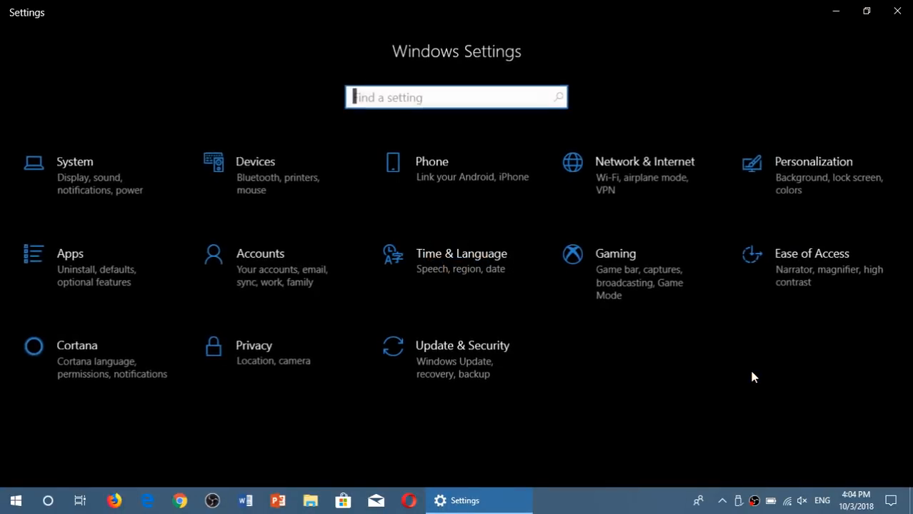
{"action": "left_click", "coordinate": [812, 254]}
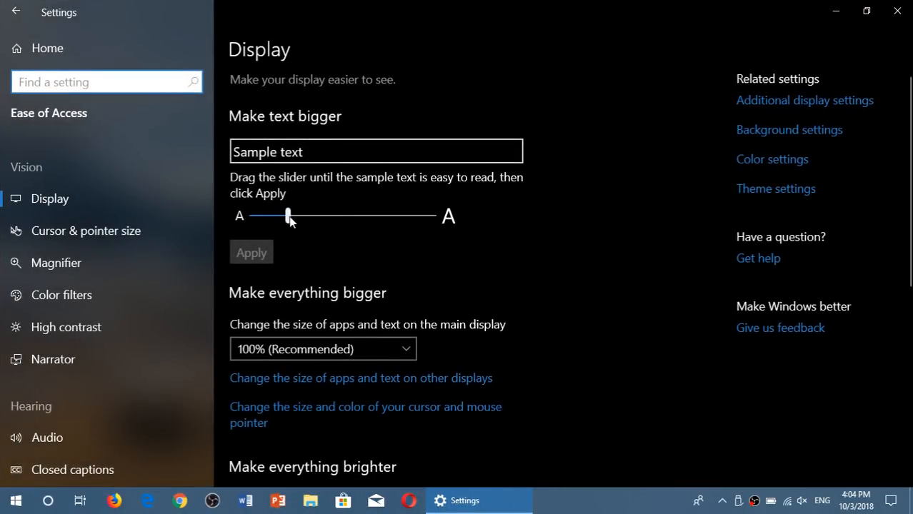
Preview text sizes from 117% up to 225%, then bring the slider back down.
{"action": "left_click_drag", "start_coordinate": [287, 216], "coordinate": [274, 214]}
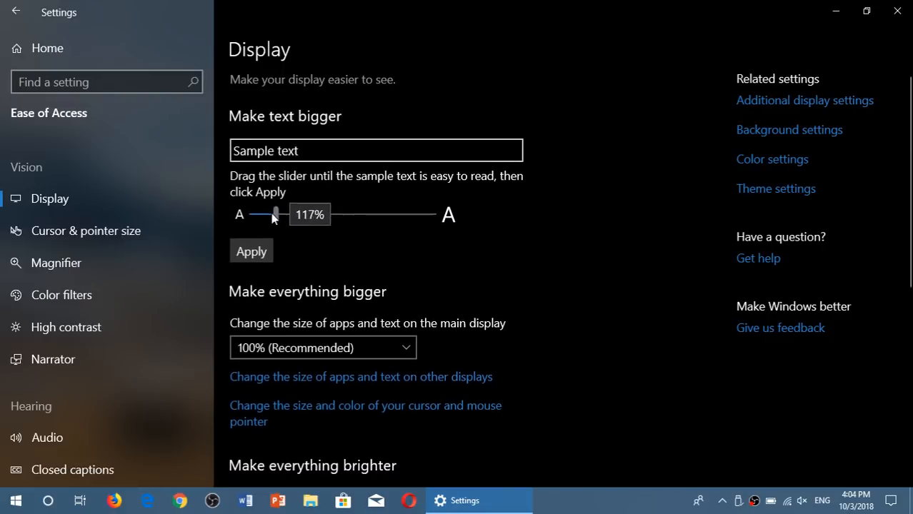
{"action": "left_click_drag", "start_coordinate": [274, 215], "coordinate": [434, 229]}
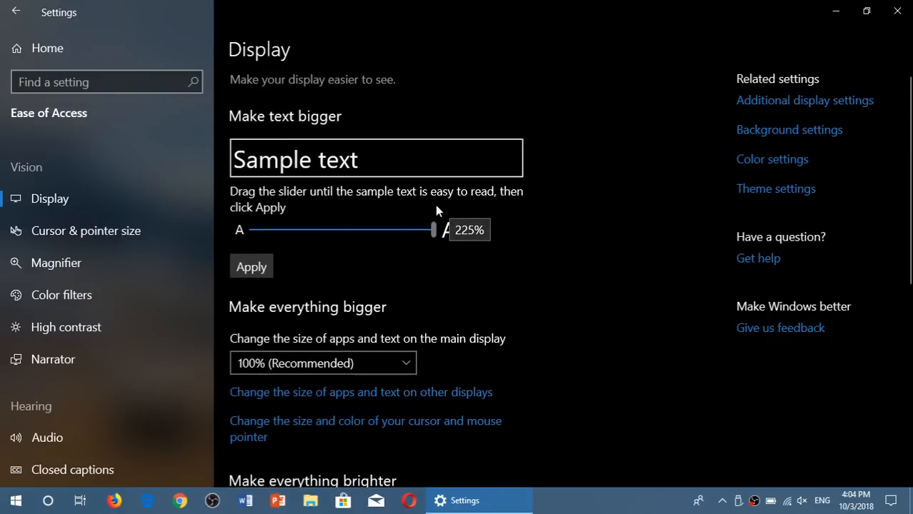
{"action": "left_click_drag", "start_coordinate": [432, 229], "coordinate": [283, 214]}
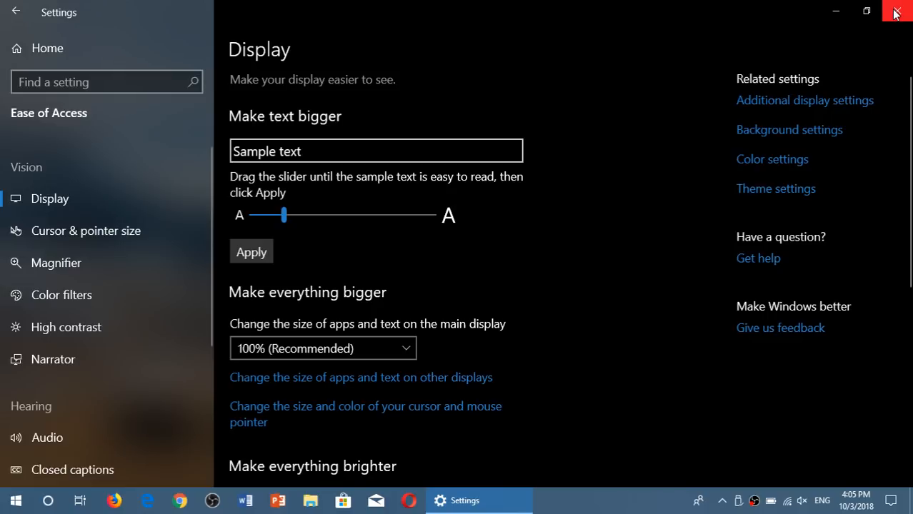
{"action": "mouse_move", "coordinate": [897, 12]}
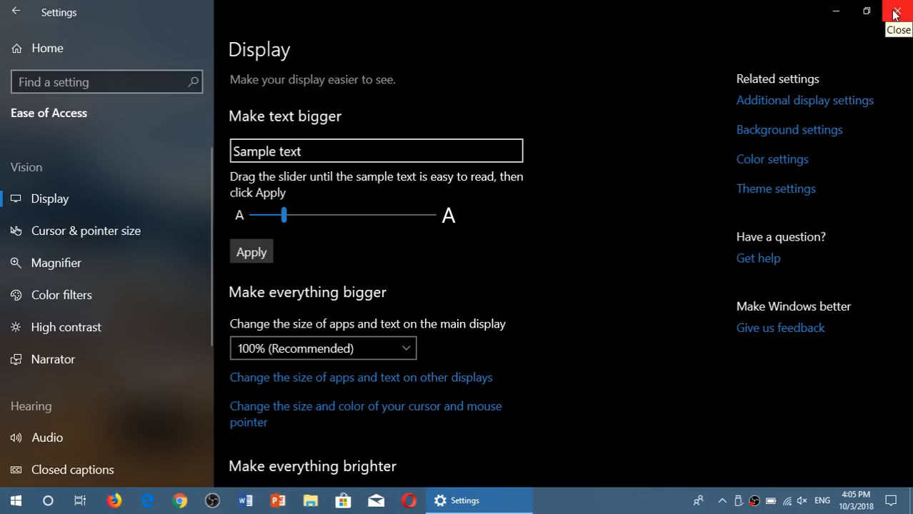
Close the Settings window so only the desktop remains.
{"action": "left_click", "coordinate": [897, 12]}
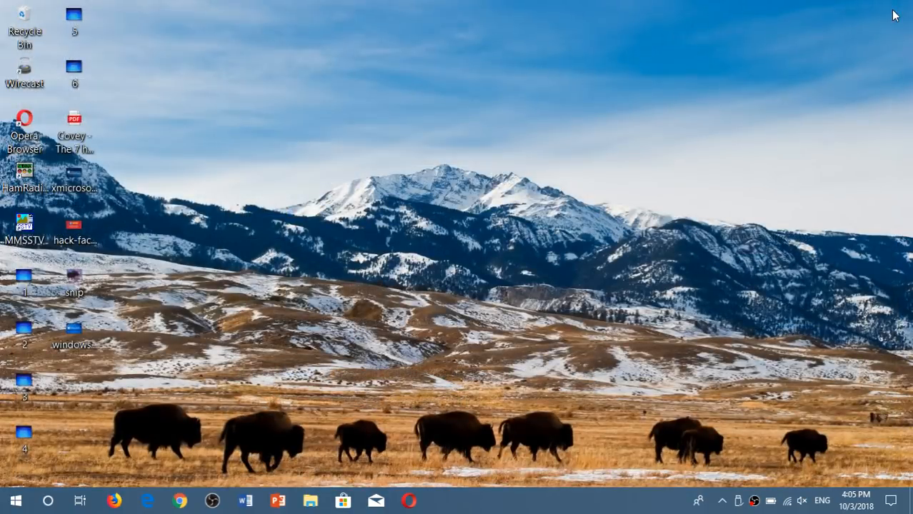